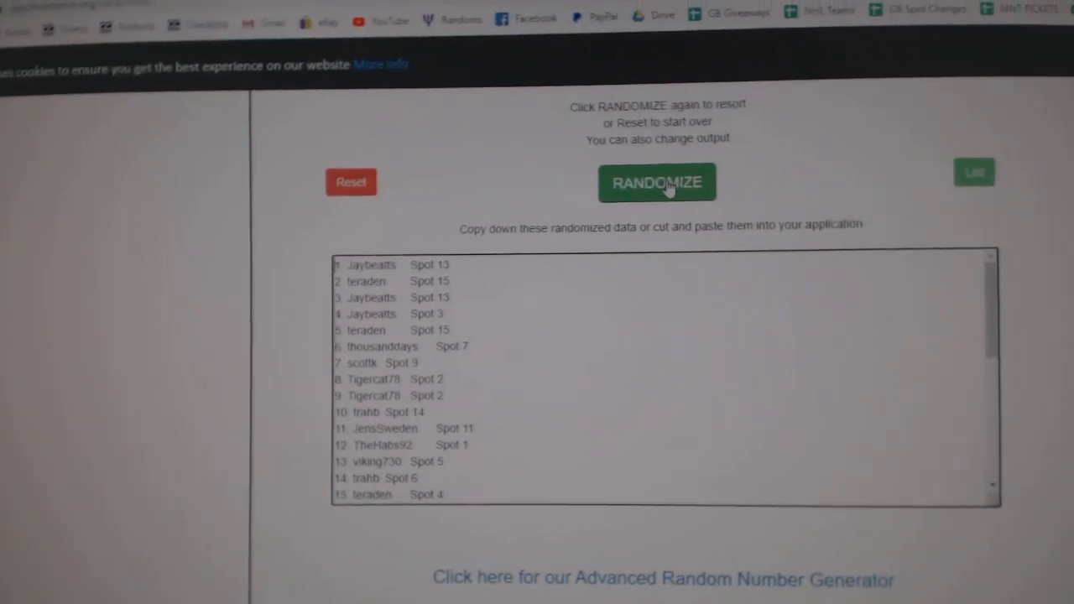
Step: Reshuffle the participant and spot list with RANDOMIZE
{"action": "left_click", "coordinate": [658, 182]}
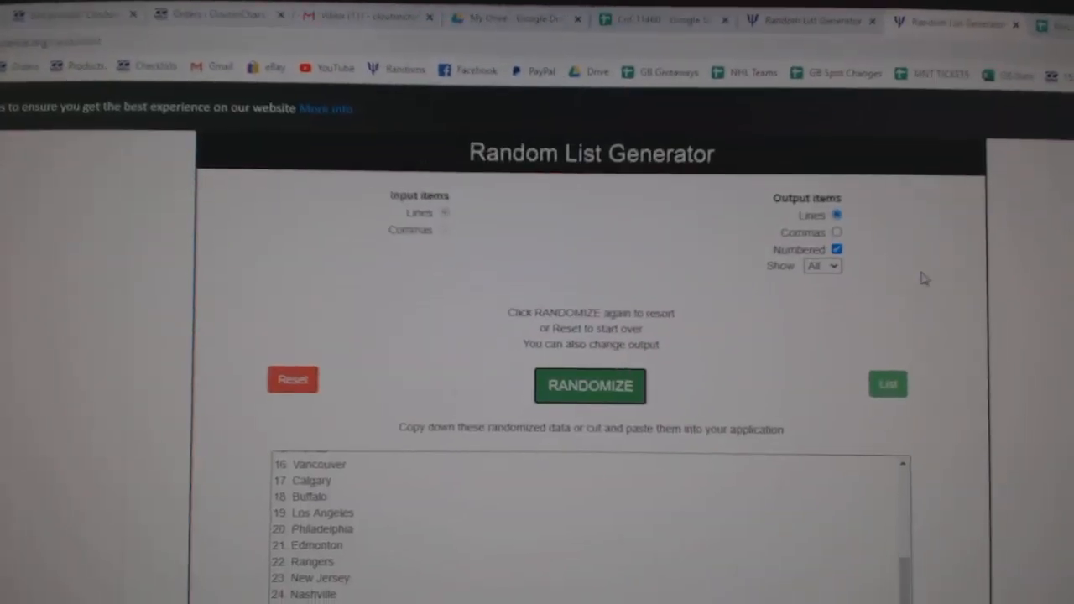
{"action": "left_click", "coordinate": [591, 387]}
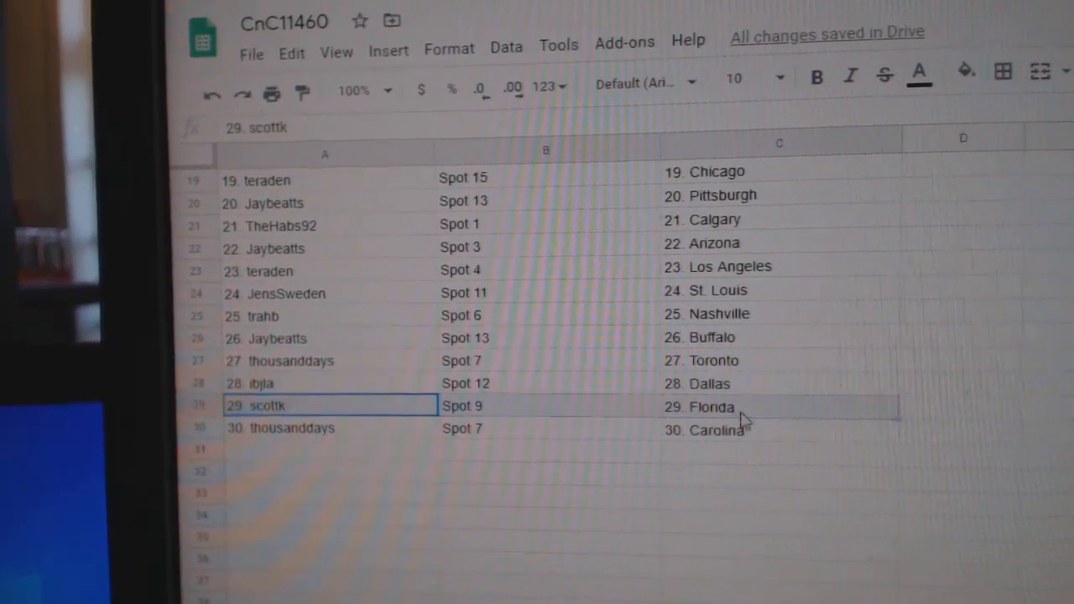
Step: Confirm the final row 30 pairing: 30 thousanddays, Spot 7, Carolina
{"action": "left_click", "coordinate": [294, 428]}
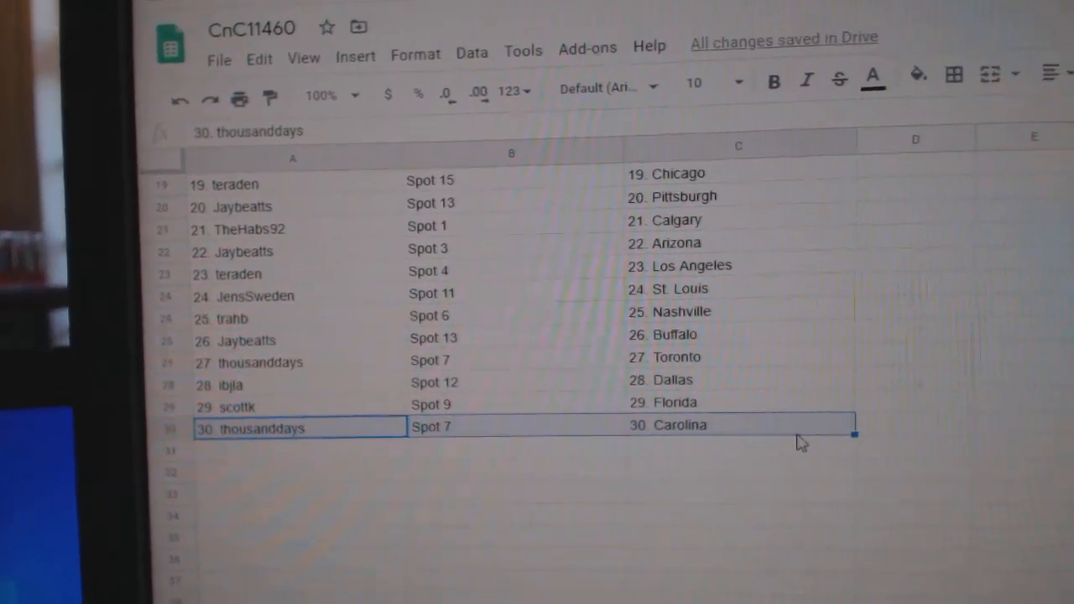